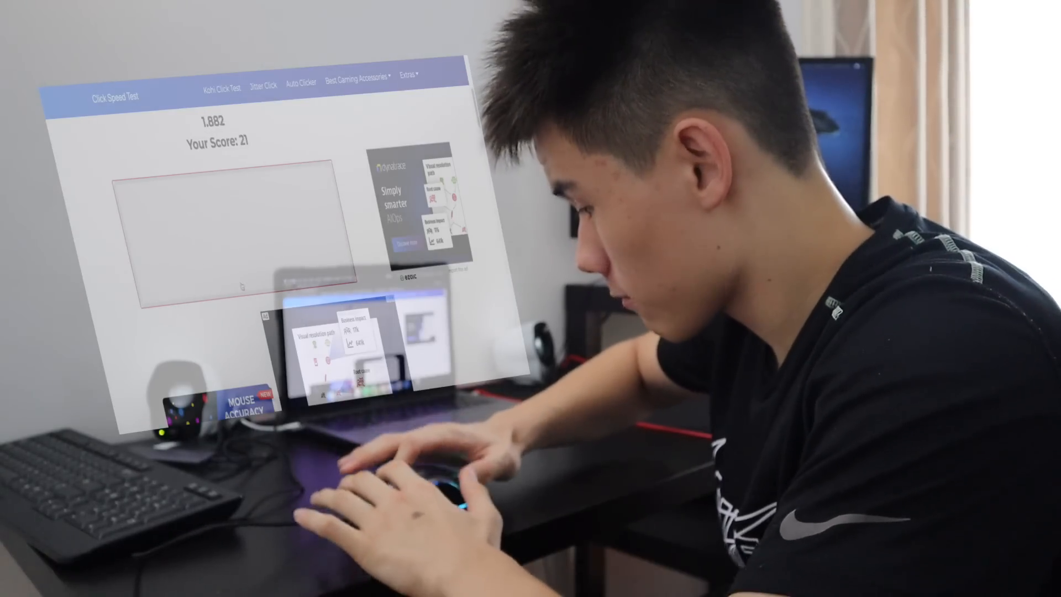
# Step: Run pip install pyautogui in the Terminal to add the package to the project environment
pyautogui.click(215, 236)
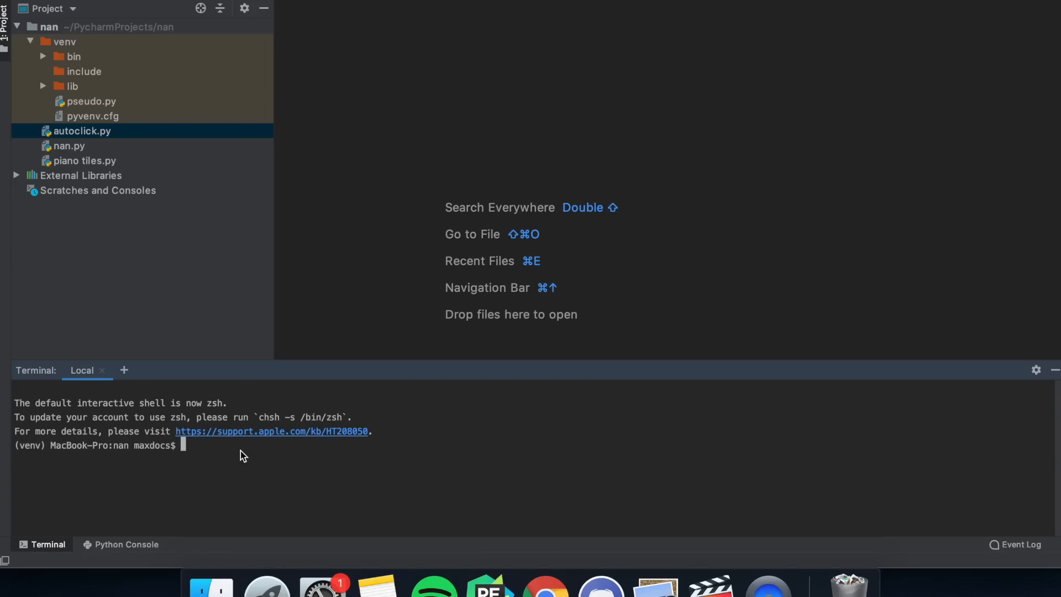
pyautogui.write('pip install pyautopg')
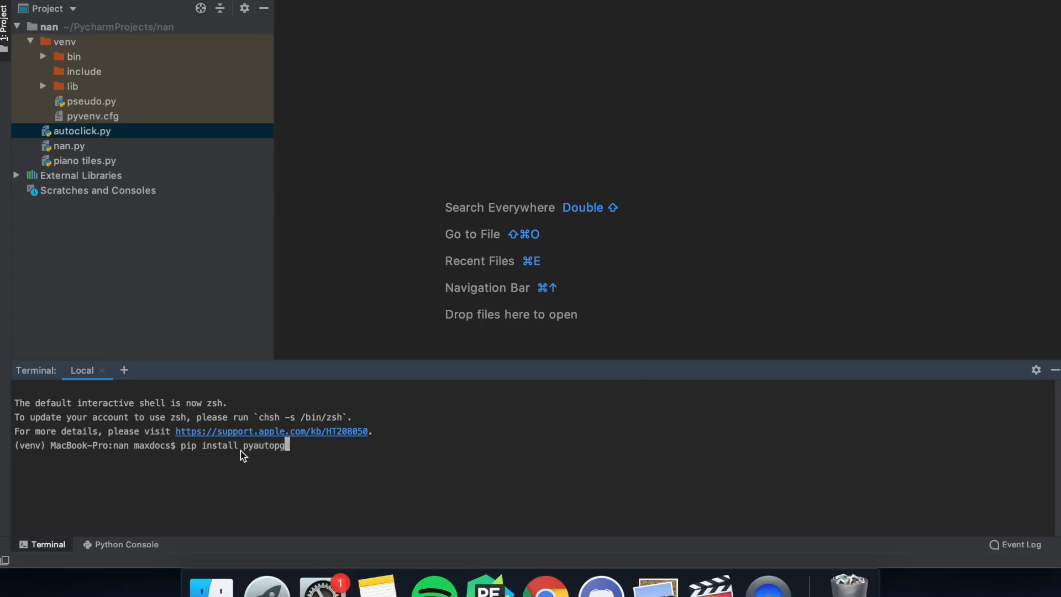
pyautogui.write('ui')
pyautogui.write('import pyautogui')
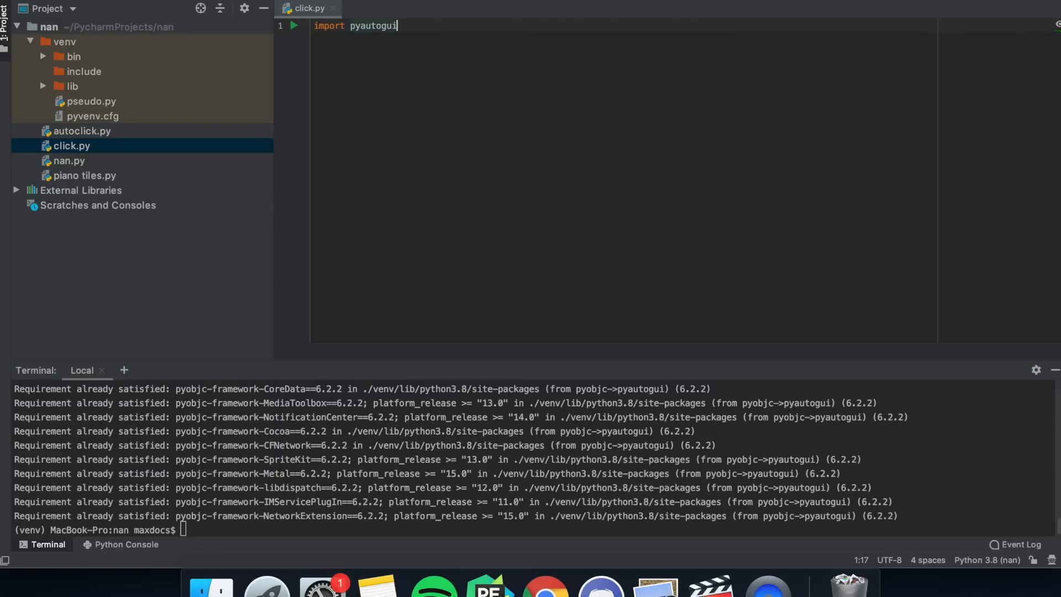
# Step: Add time to the imports and insert a time.sleep(5) wait before the loop
pyautogui.write(', time')
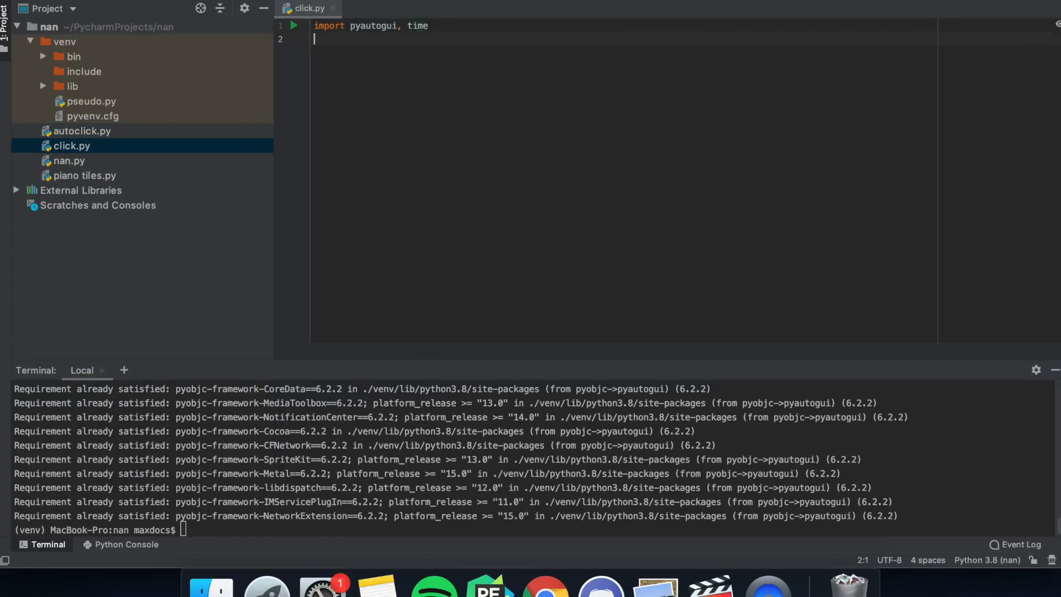
pyautogui.write('time.sleep(5')
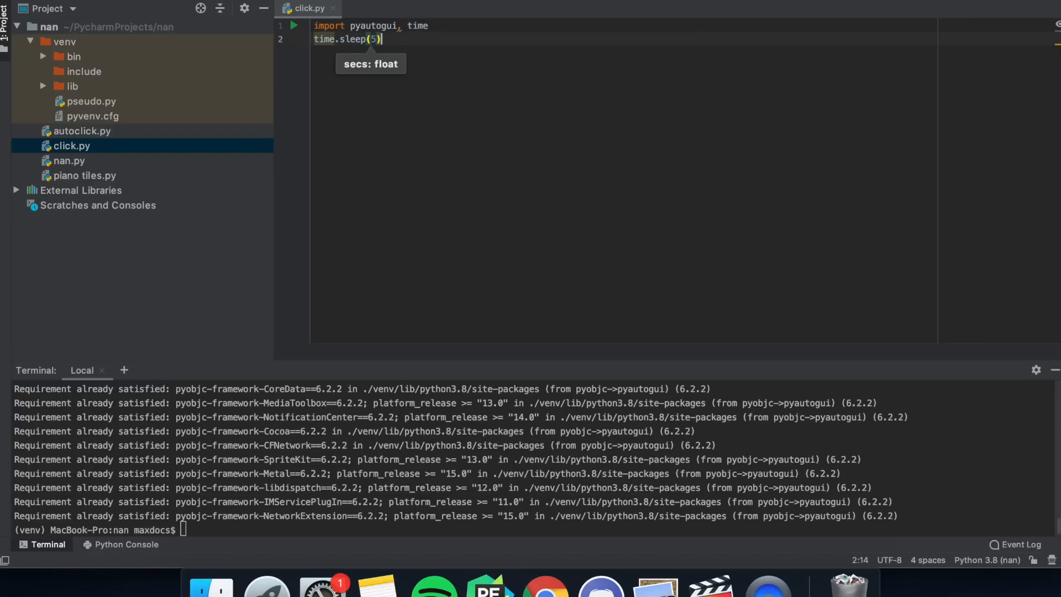
pyautogui.press('enter')
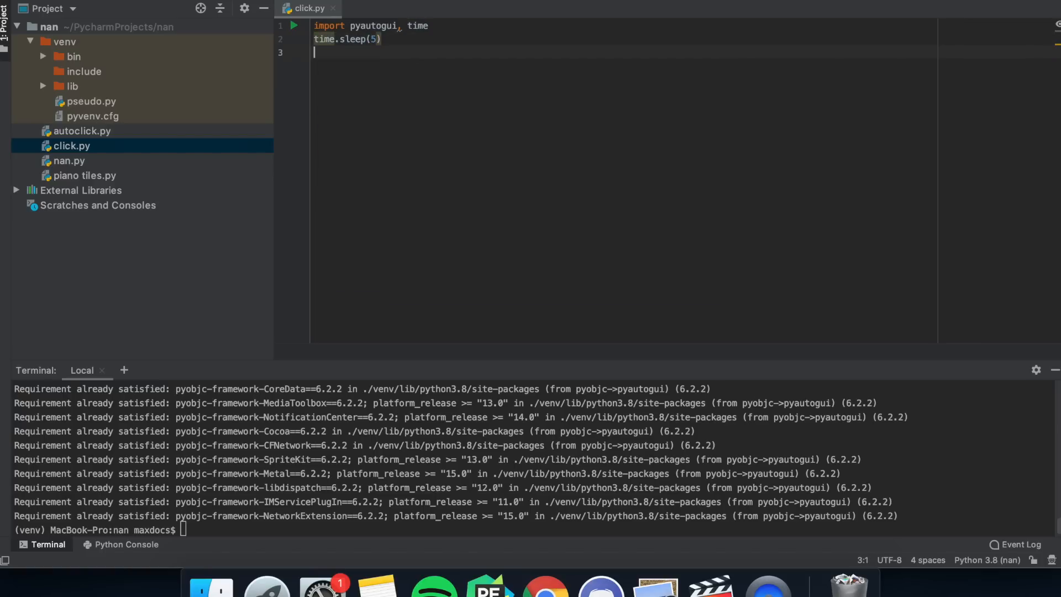
# Step: Write a for loop over range(200) calling pyautogui.leftClick() each iteration
pyautogui.write('for i in')
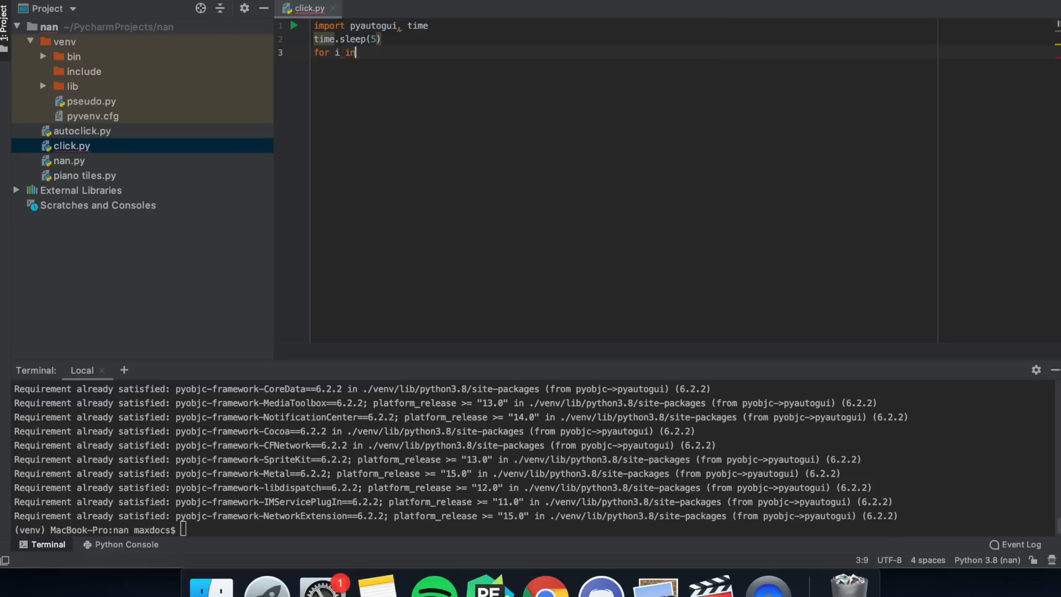
pyautogui.write('range(200):')
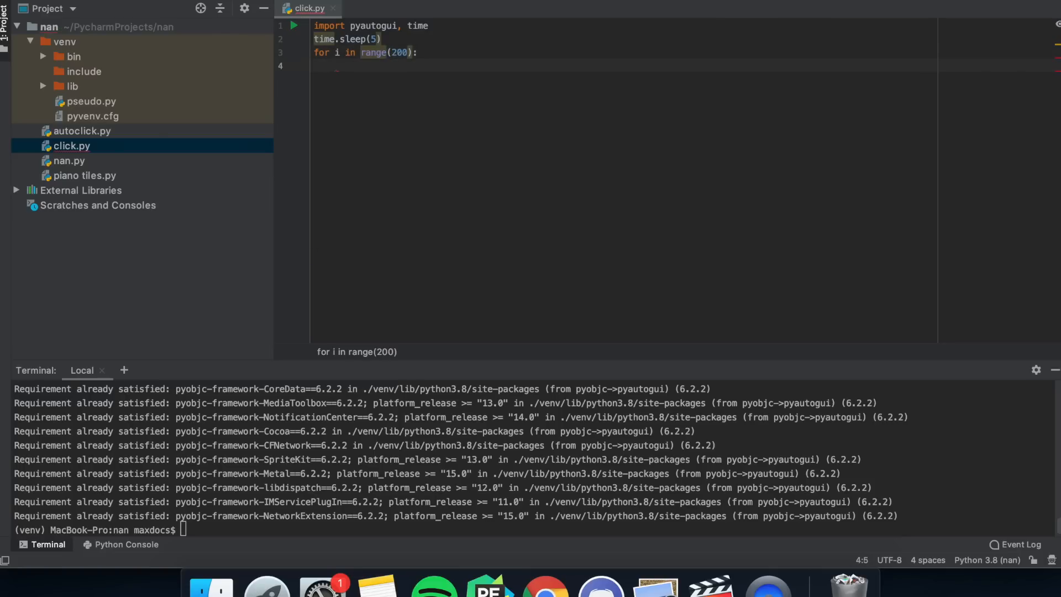
pyautogui.write('pyautogui.leftClick(')
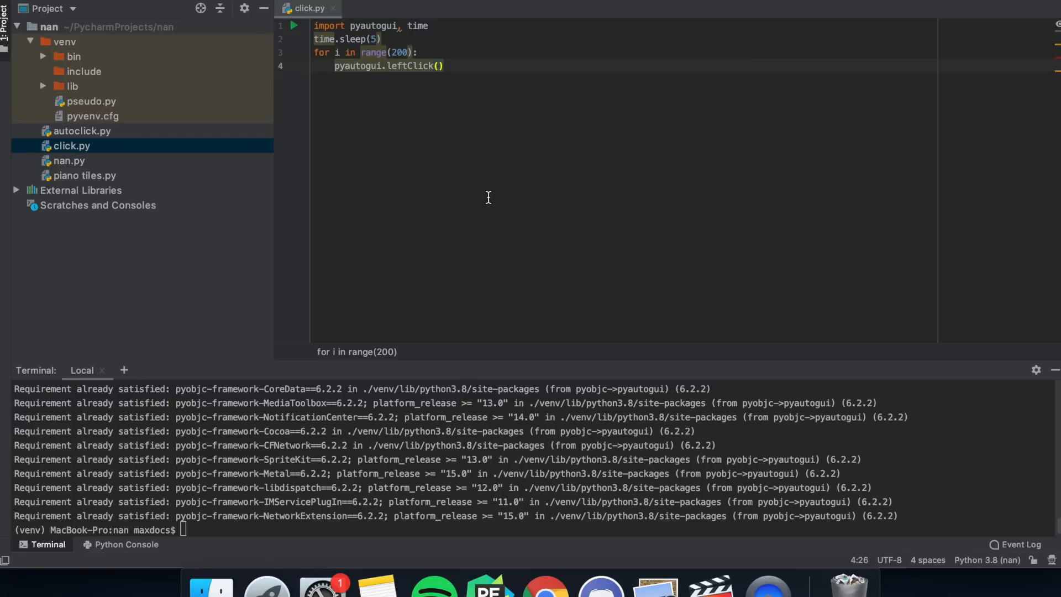
# Step: Give the leftClick call explicit coordinates 500, 500
pyautogui.click(445, 66)
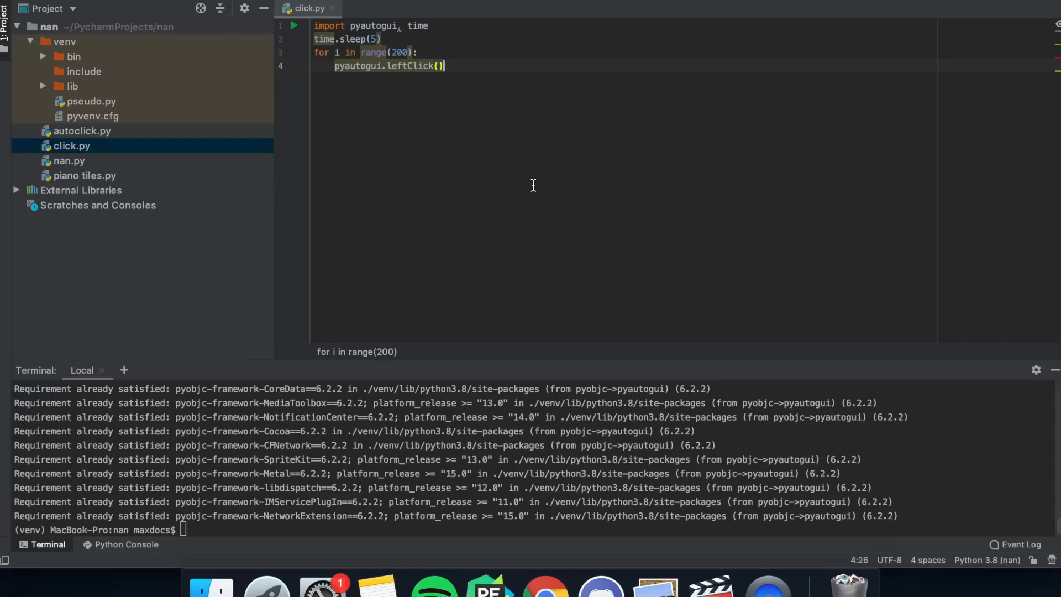
pyautogui.moveTo(420, 153)
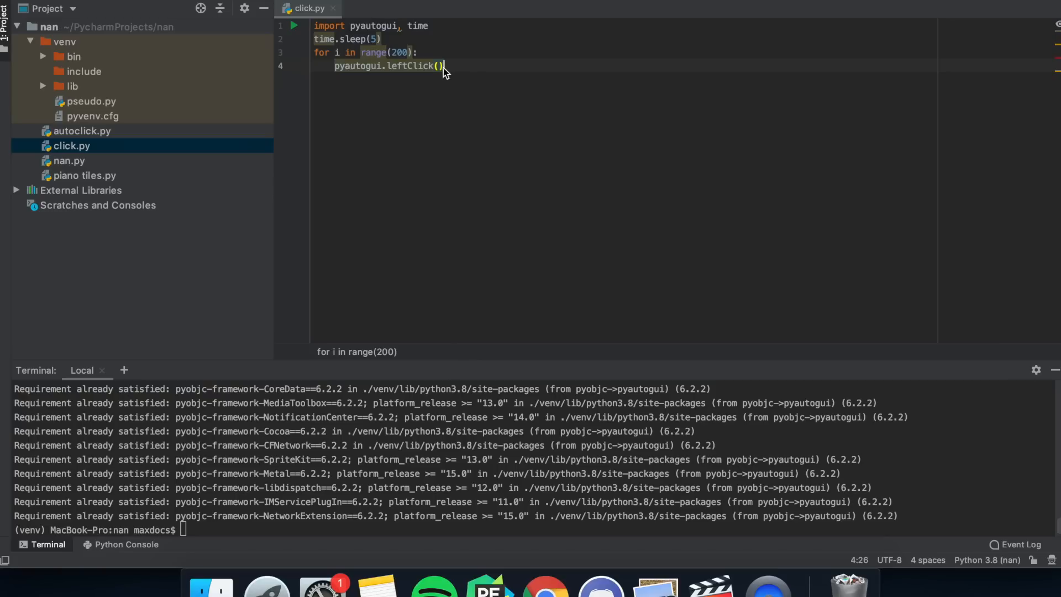
pyautogui.write('500,')
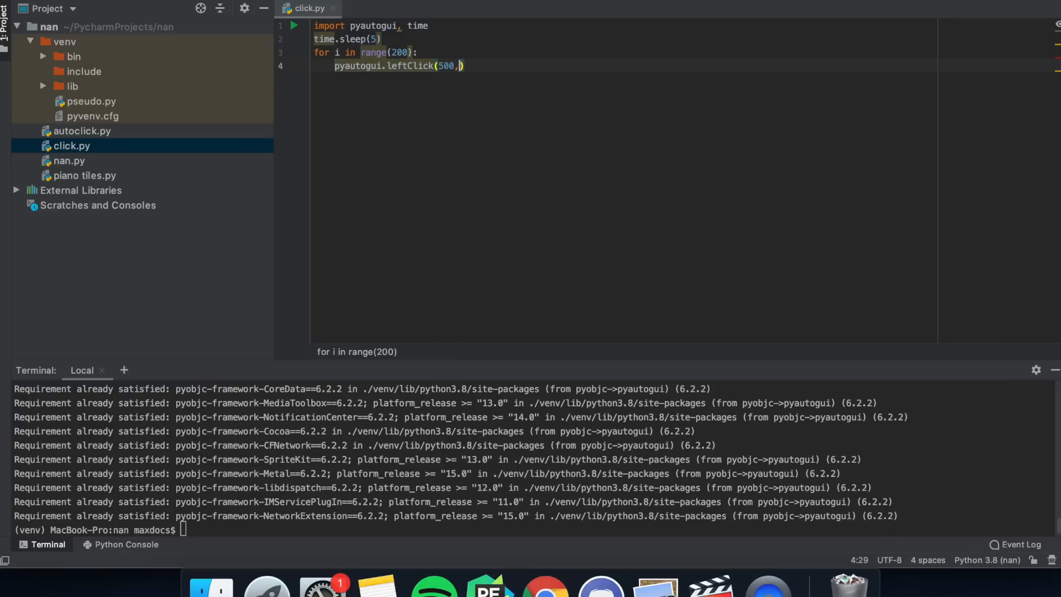
pyautogui.write('500')
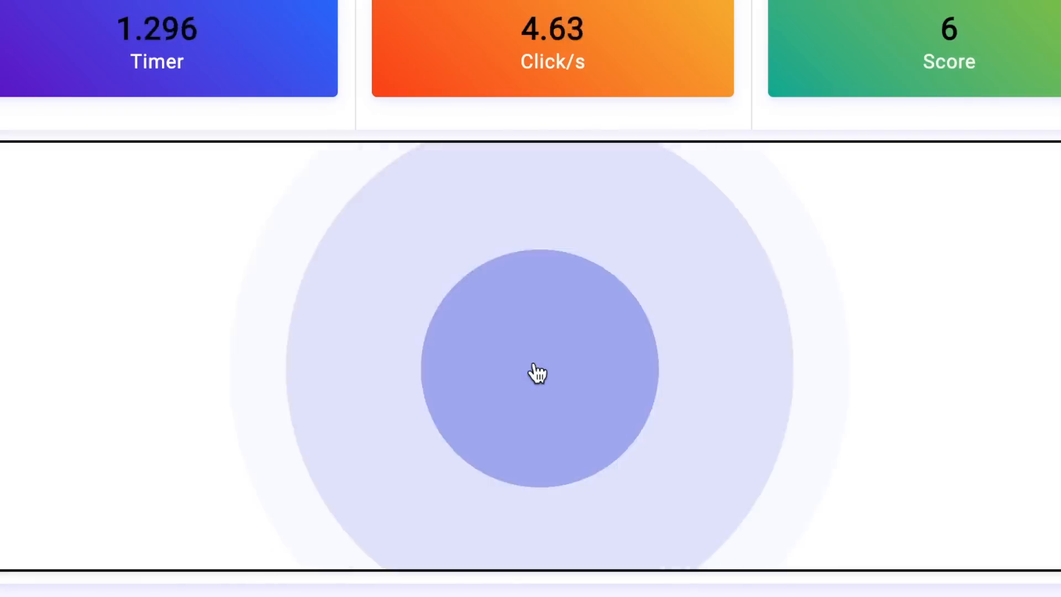
# Step: Let the script's repeated clicks hit the target circle, raising the score toward 53 at 4.7 clicks per second
pyautogui.click(538, 371)
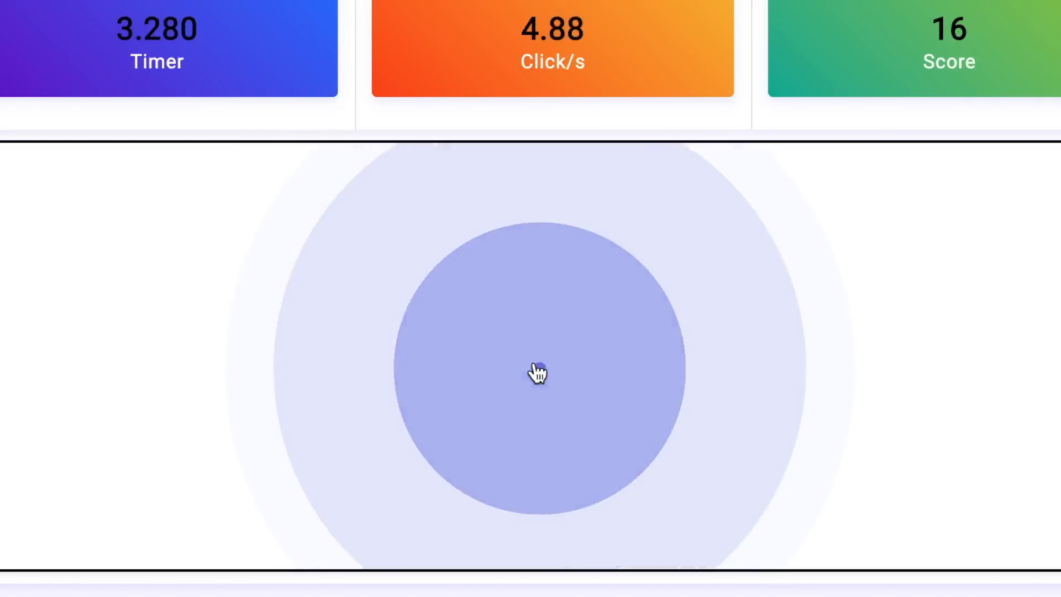
pyautogui.click(538, 371)
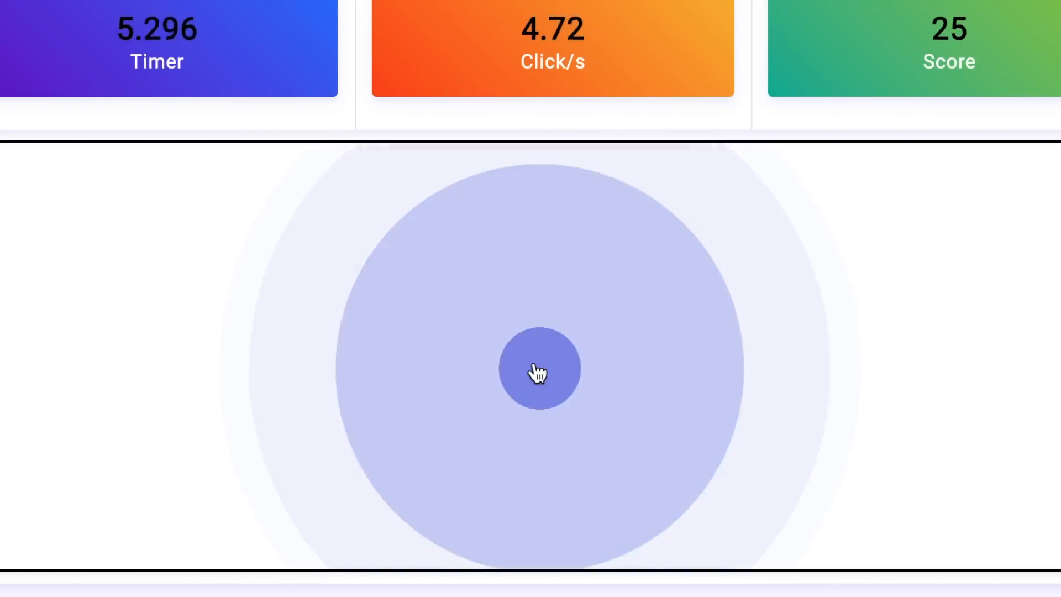
pyautogui.click(540, 369)
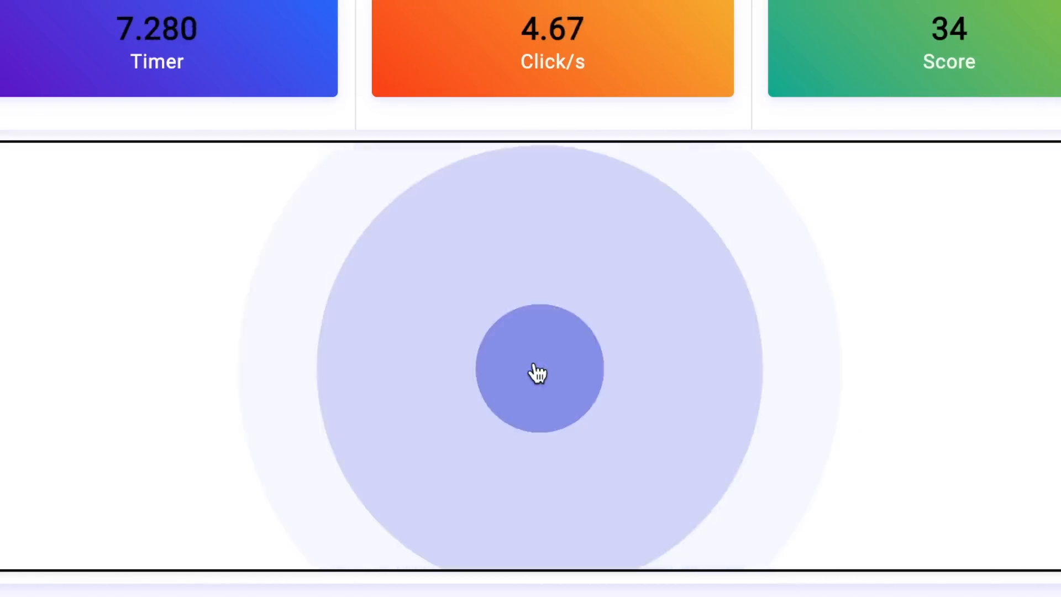
pyautogui.click(538, 369)
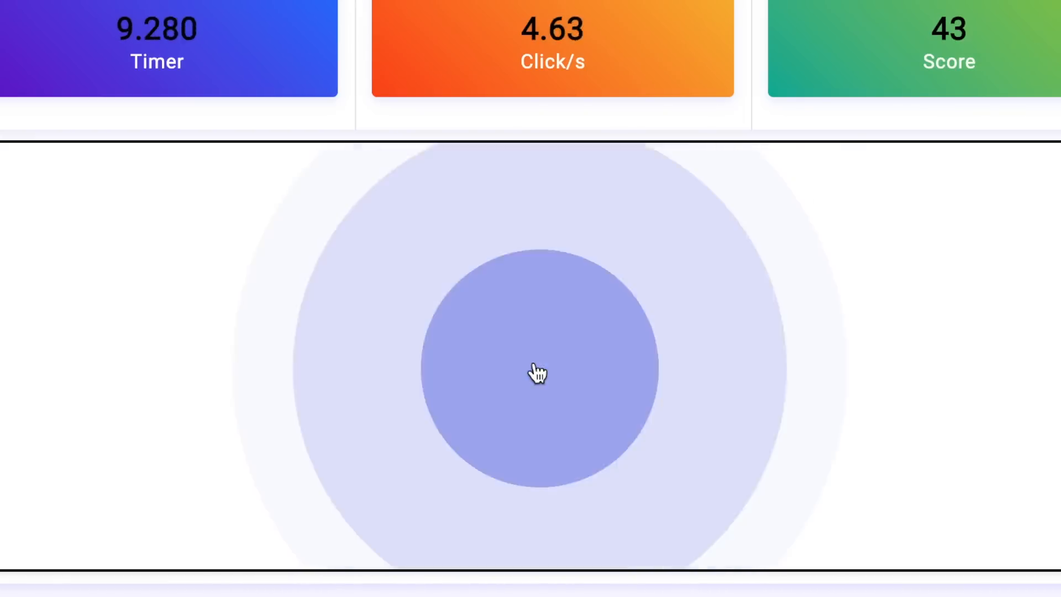
pyautogui.click(539, 370)
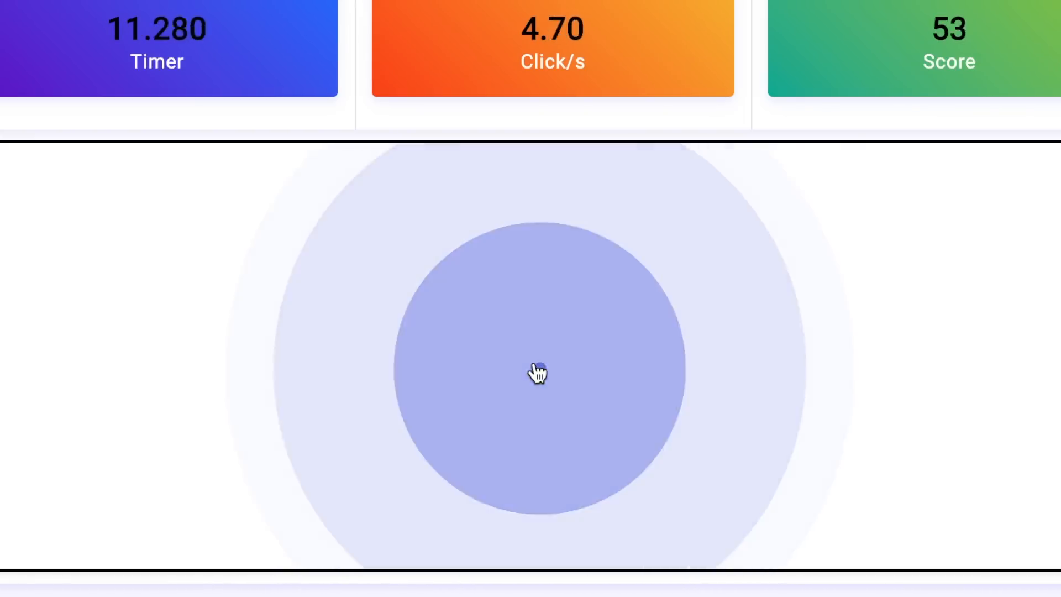